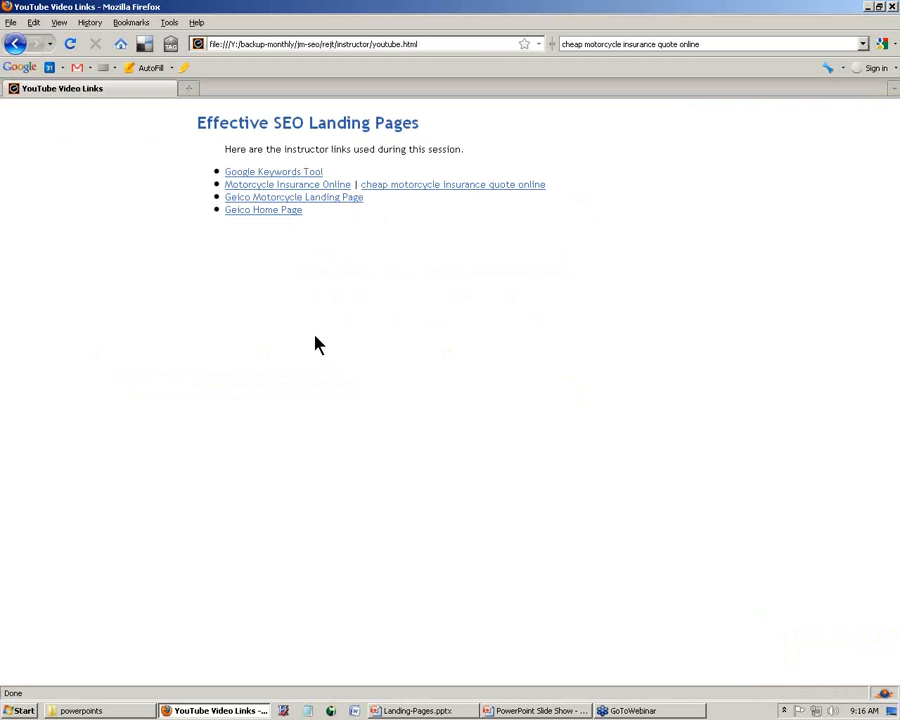
- Bring up the Google Keywords Tool link in a new tab and switch to it
{"action": "right_click", "coordinate": [272, 172]}
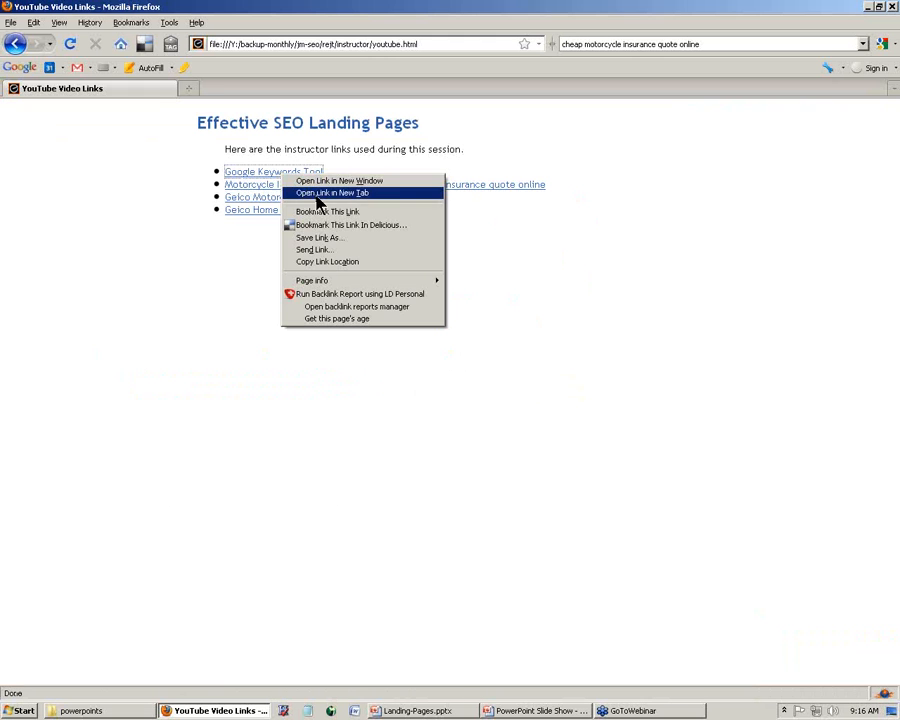
{"action": "left_click", "coordinate": [332, 192]}
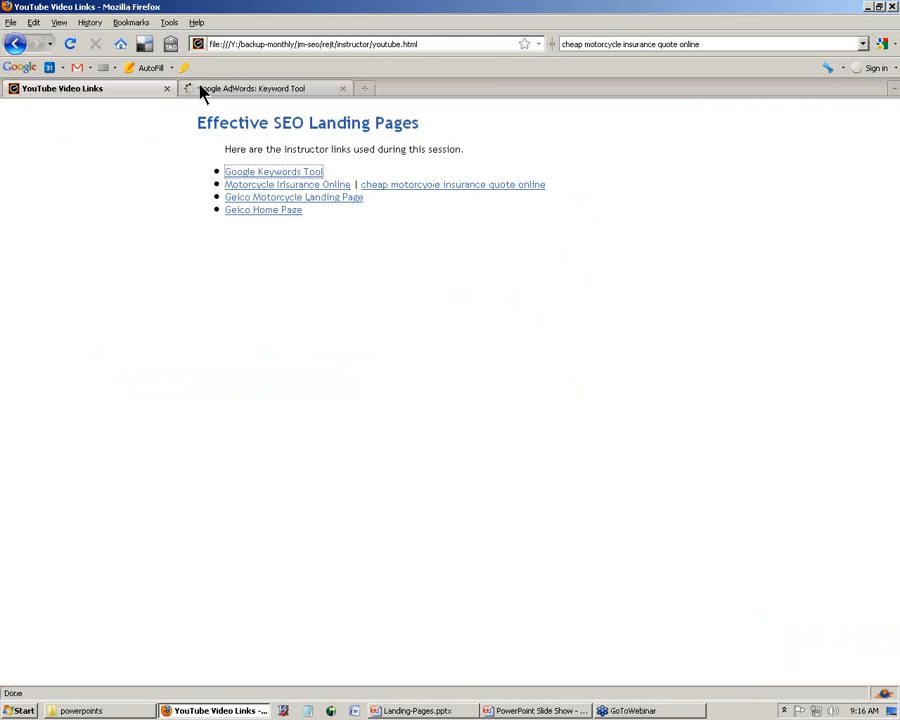
{"action": "left_click", "coordinate": [260, 88]}
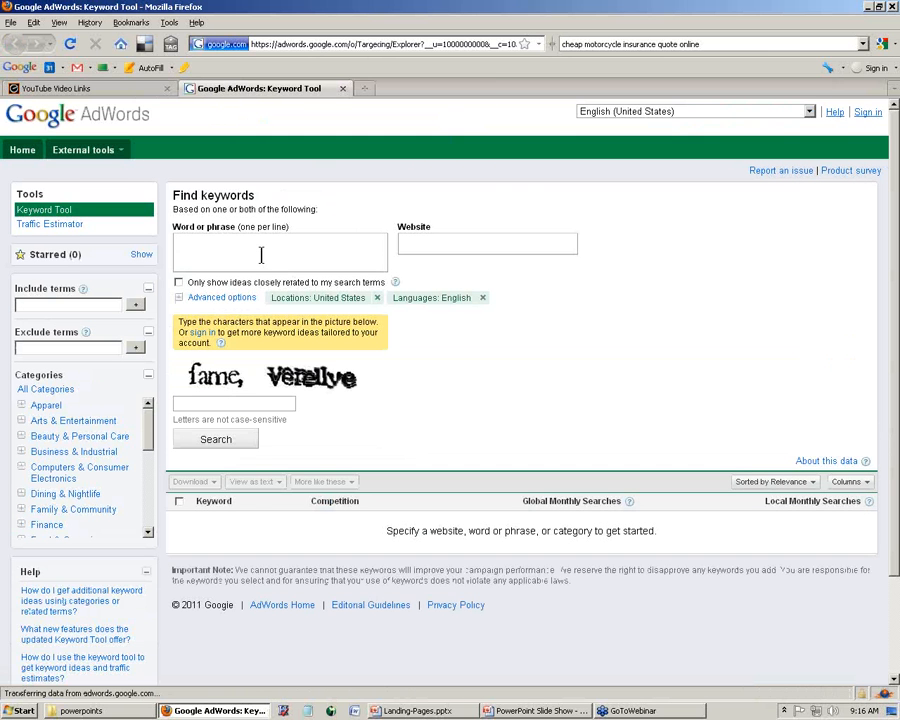
- Search keyword ideas for Motorcycle Insurance, limited to closely related terms, with the captcha filled
{"action": "type", "text": "Motorcylce"}
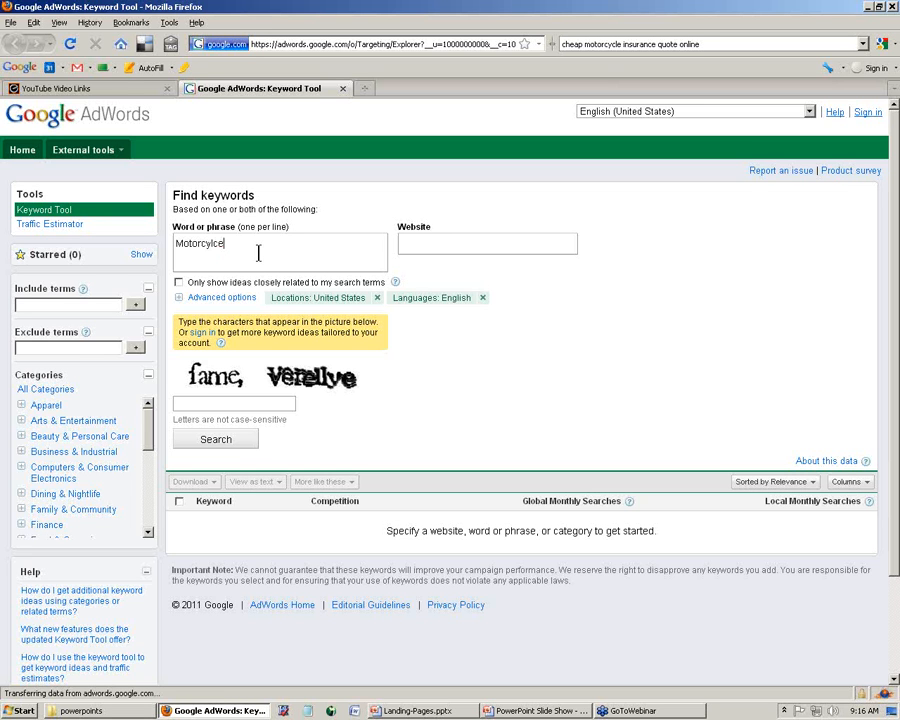
{"action": "type", "text": "Insuranc"}
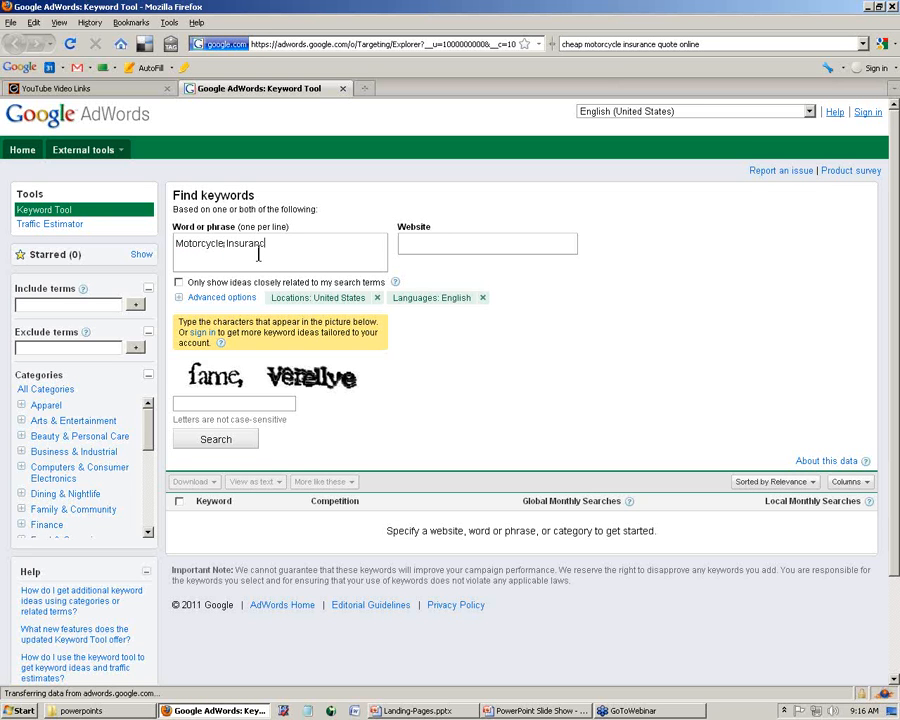
{"action": "left_click", "coordinate": [178, 282]}
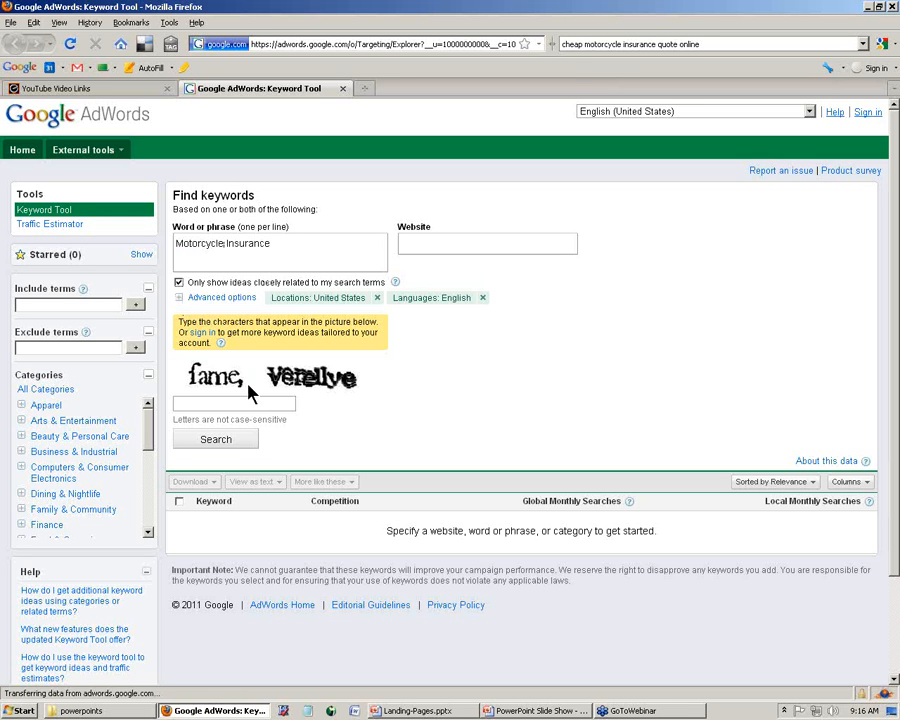
{"action": "type", "text": "fame,"}
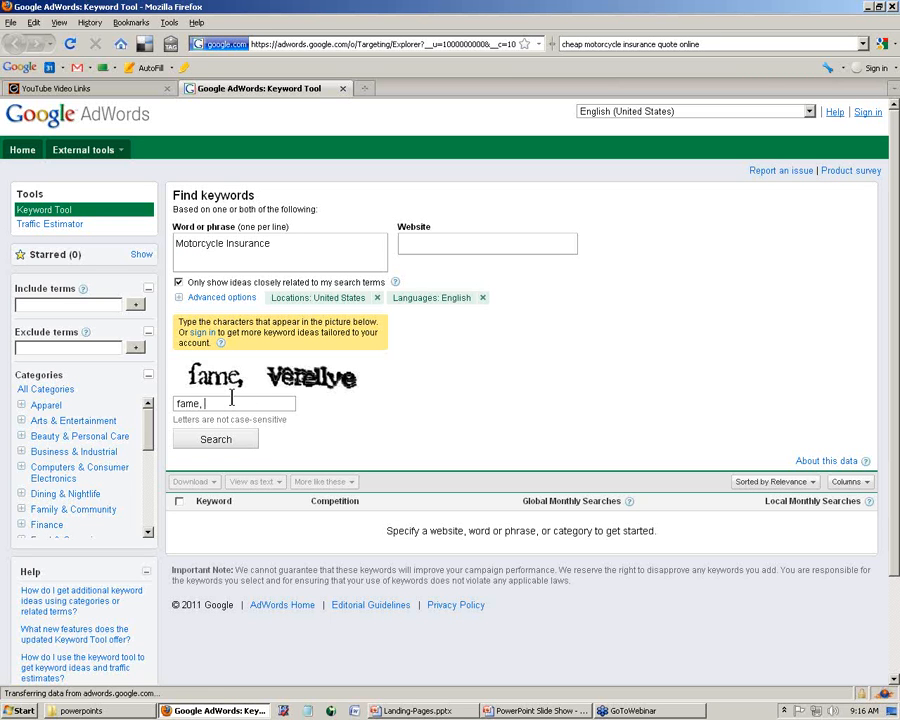
{"action": "type", "text": "verellye"}
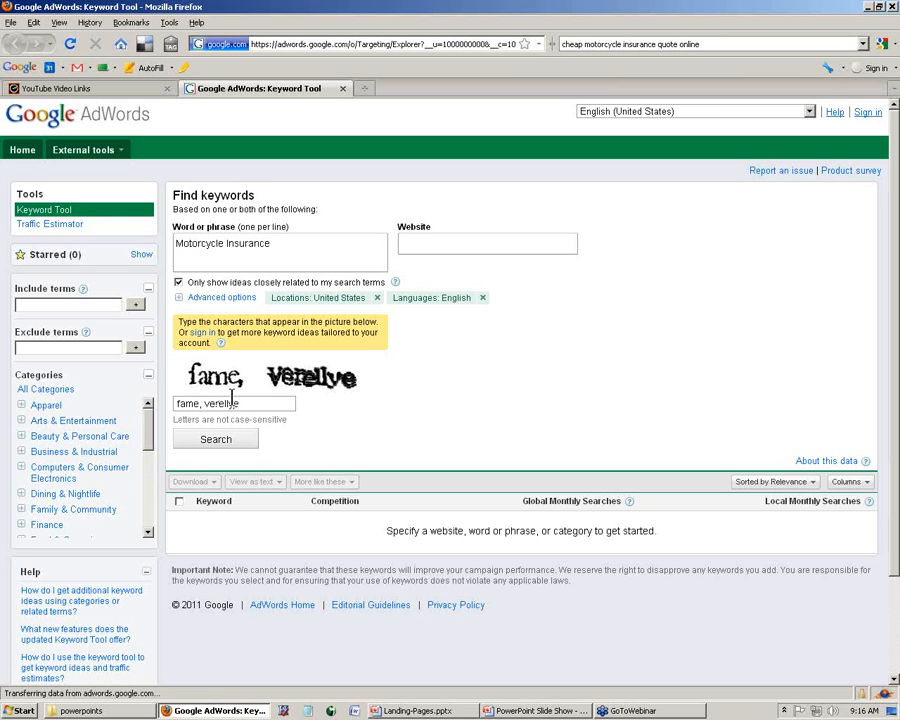
{"action": "left_click", "coordinate": [216, 440]}
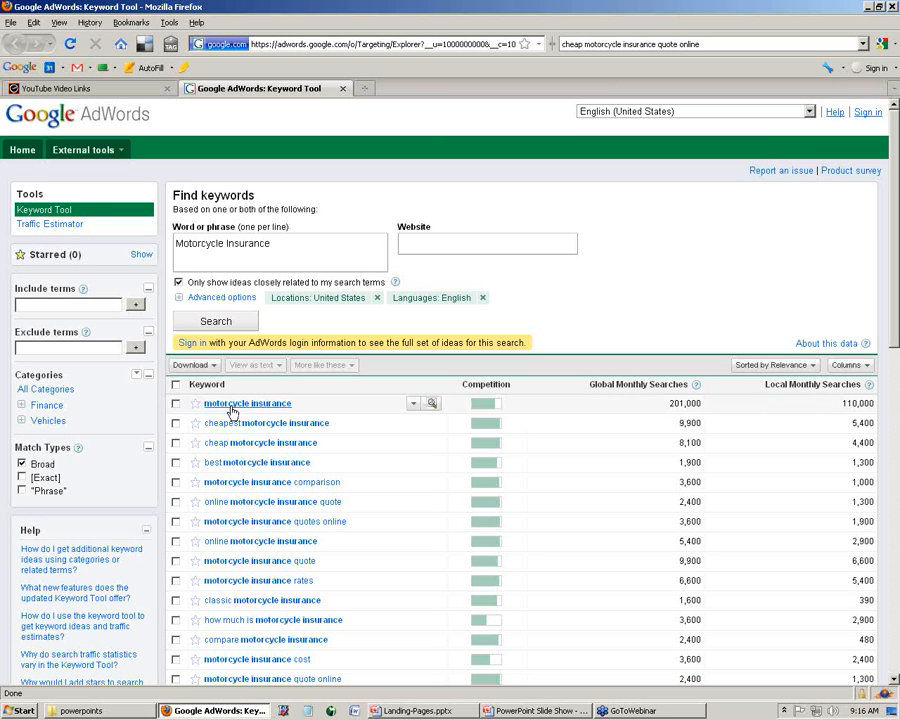
{"action": "mouse_move", "coordinate": [510, 434]}
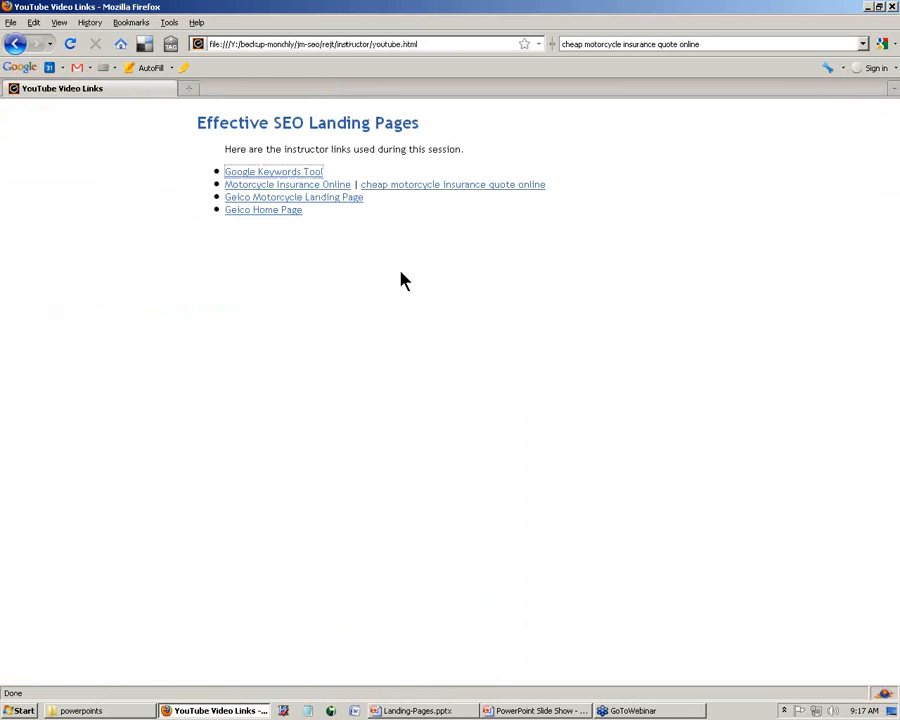
- Load the motorcycle insurance online Google results in a new tab and open GEICO's quote page
{"action": "right_click", "coordinate": [288, 184]}
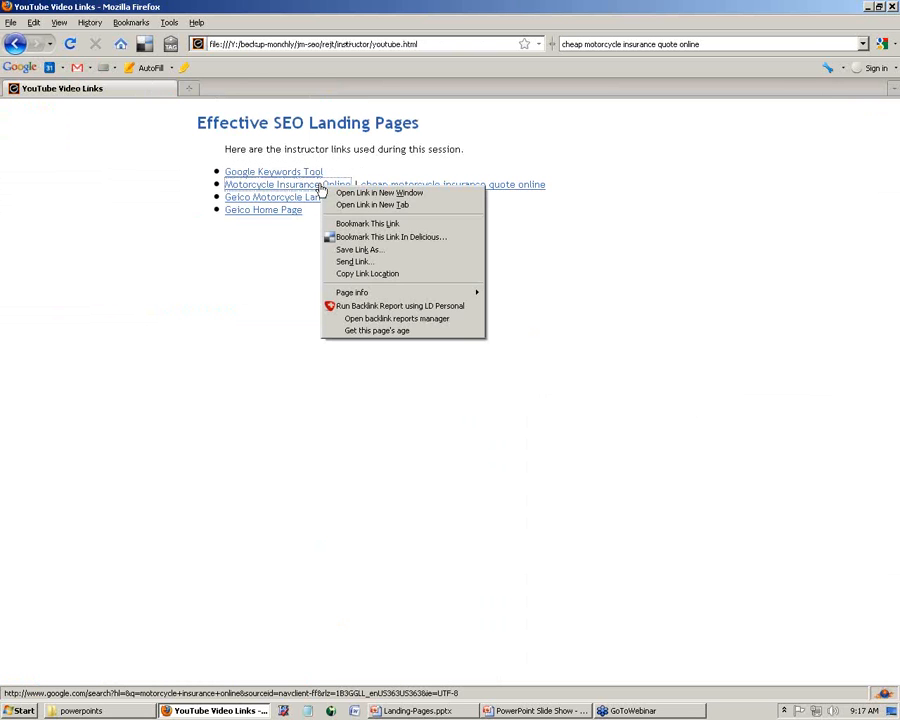
{"action": "left_click", "coordinate": [372, 204]}
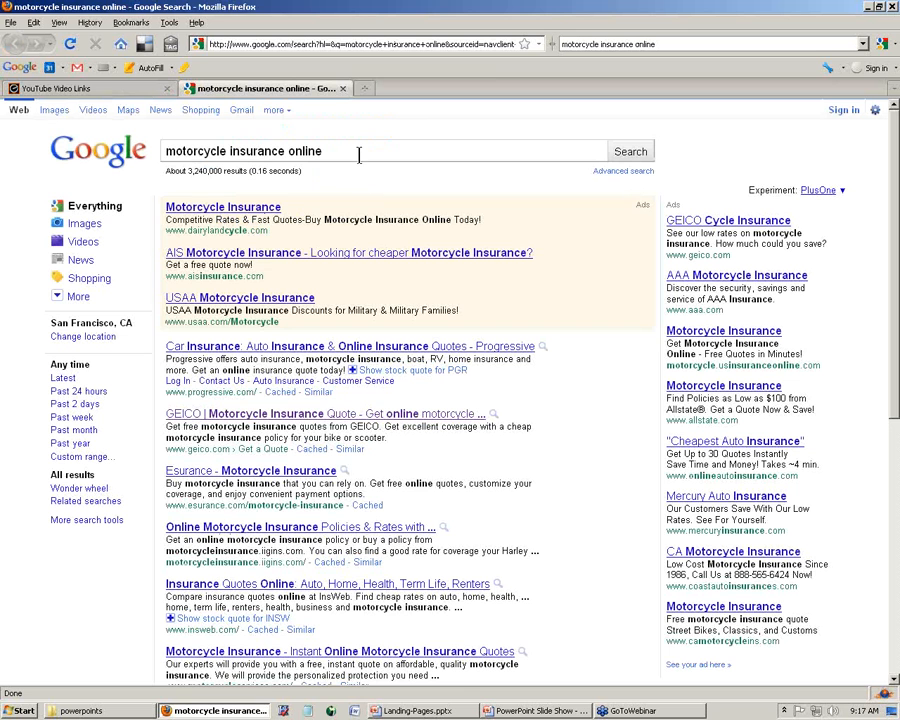
{"action": "mouse_move", "coordinate": [856, 200]}
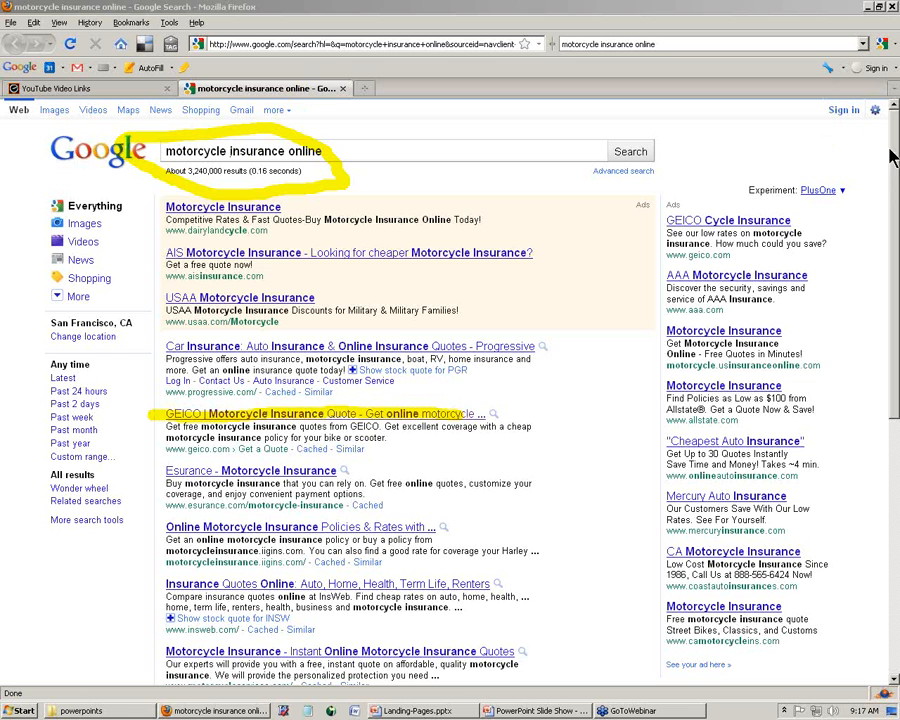
{"action": "left_click", "coordinate": [320, 414]}
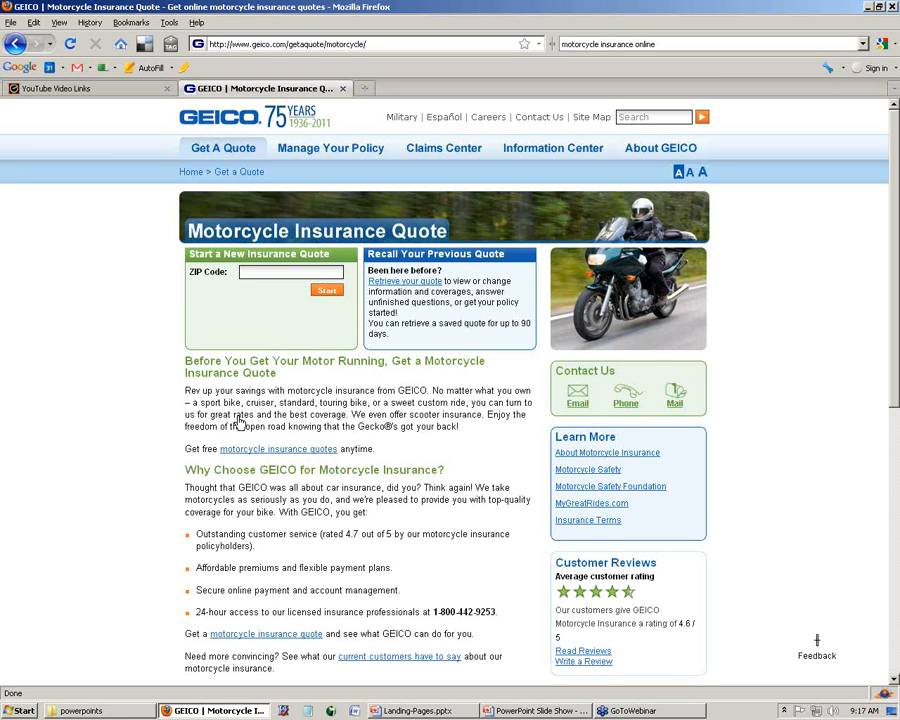
{"action": "mouse_move", "coordinate": [190, 372]}
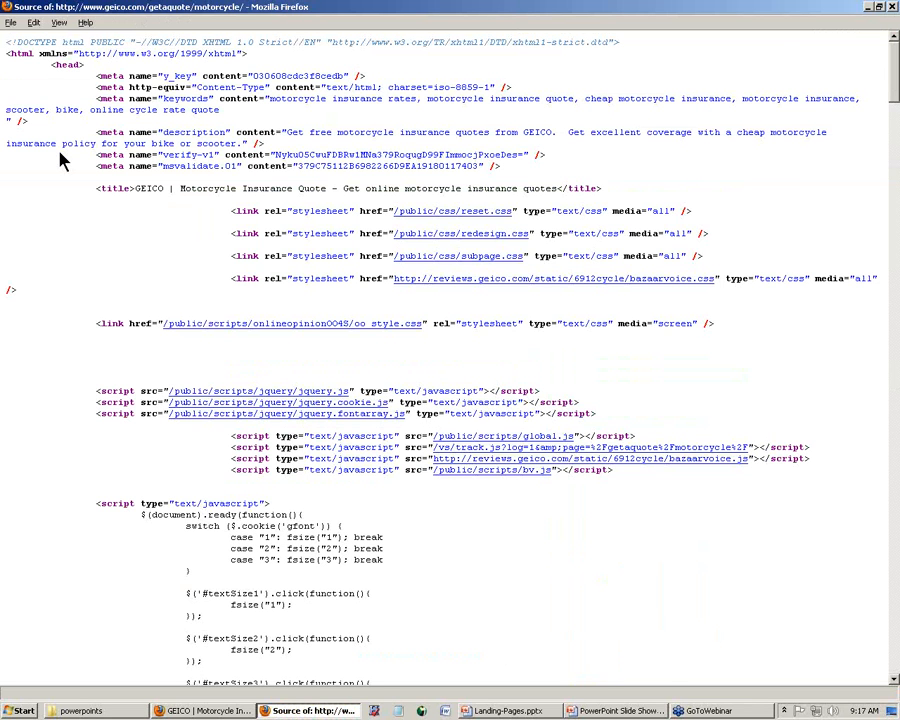
{"action": "mouse_move", "coordinate": [786, 190]}
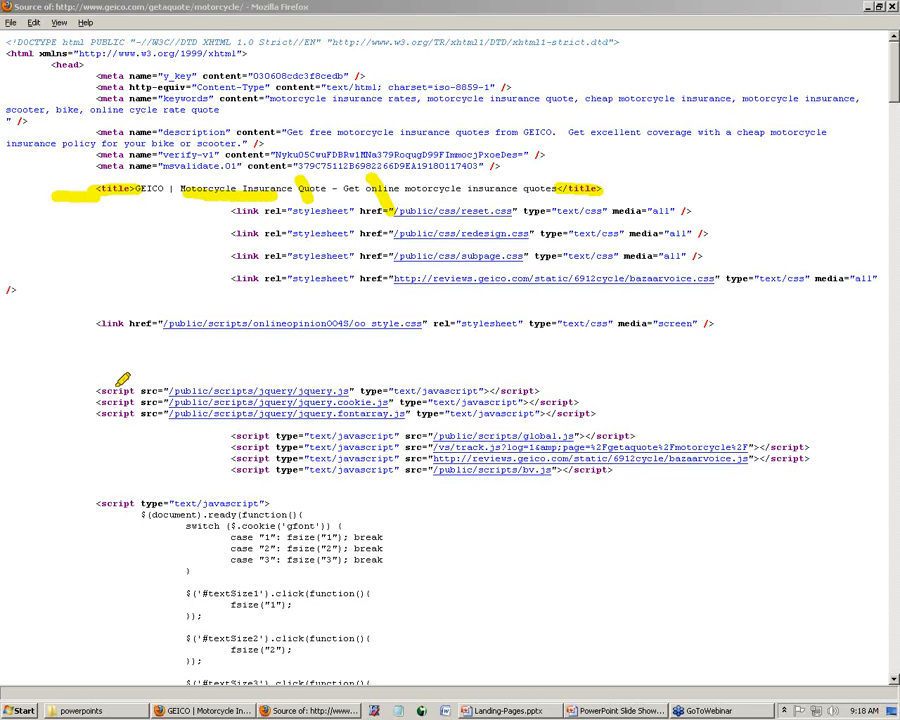
{"action": "mouse_move", "coordinate": [864, 176]}
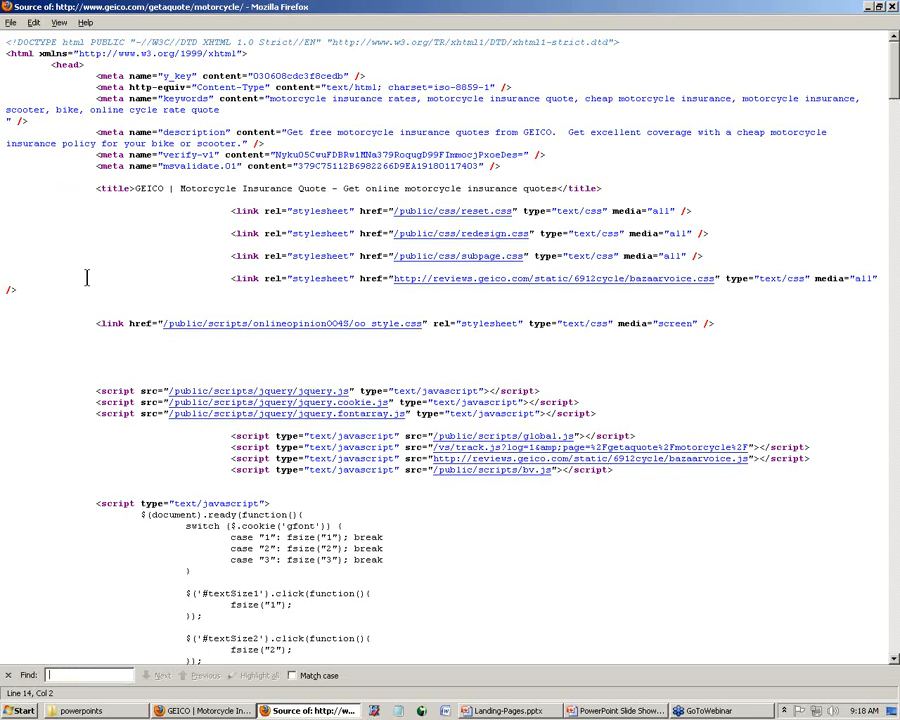
- Find the <h1 heading in GEICO's page source, then close the source view
{"action": "type", "text": "<h1"}
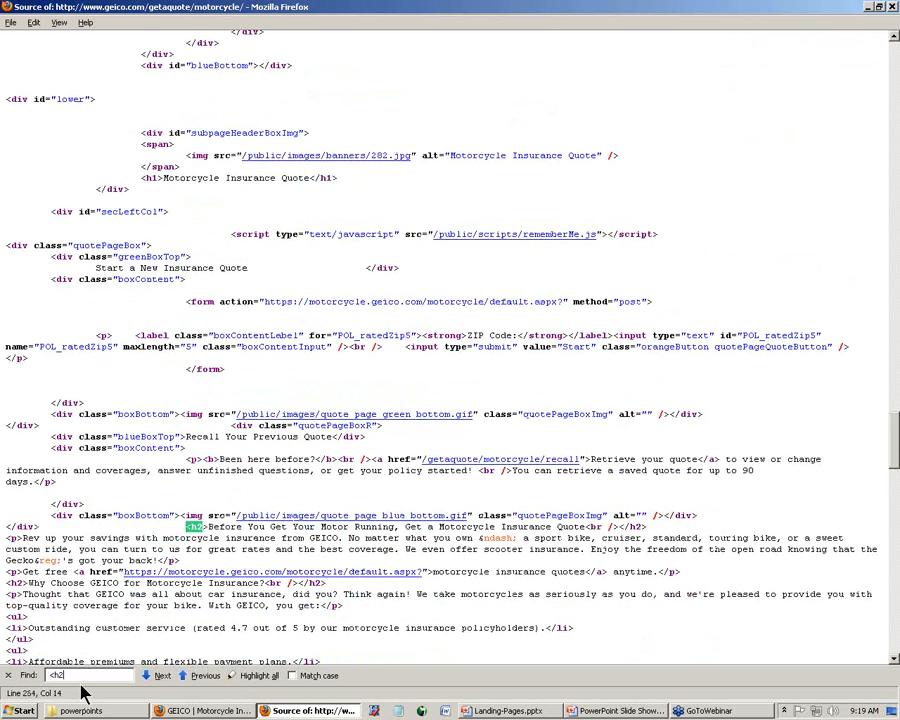
{"action": "left_click", "coordinate": [162, 676]}
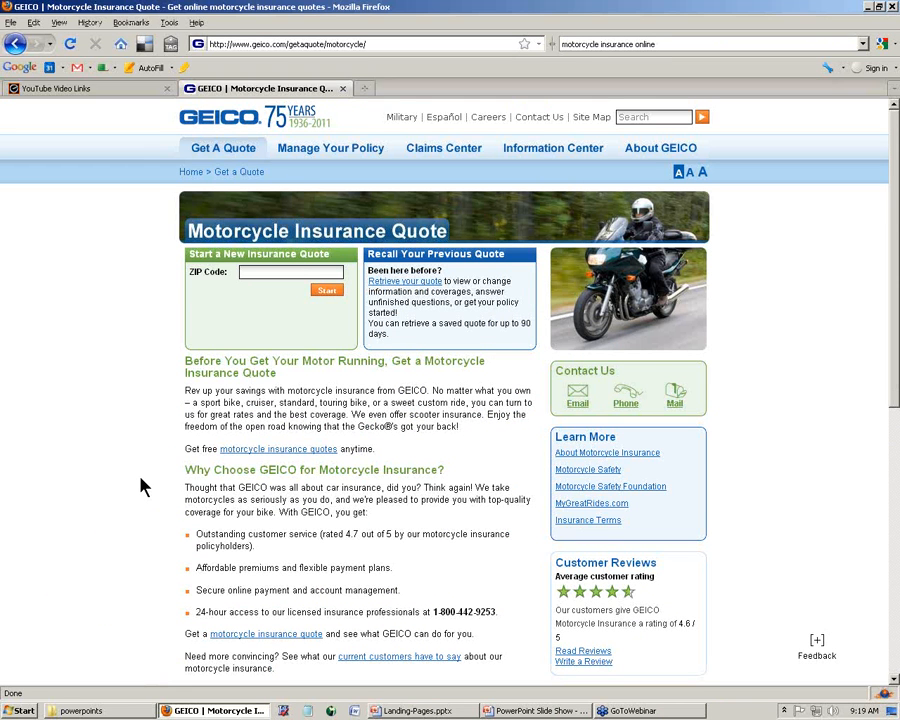
- Find the keyword occurrences highlighted on GEICO's motorcycle insurance page
{"action": "key", "text": "ctrl+f"}
{"action": "type", "text": "Motorcycle Insurance"}
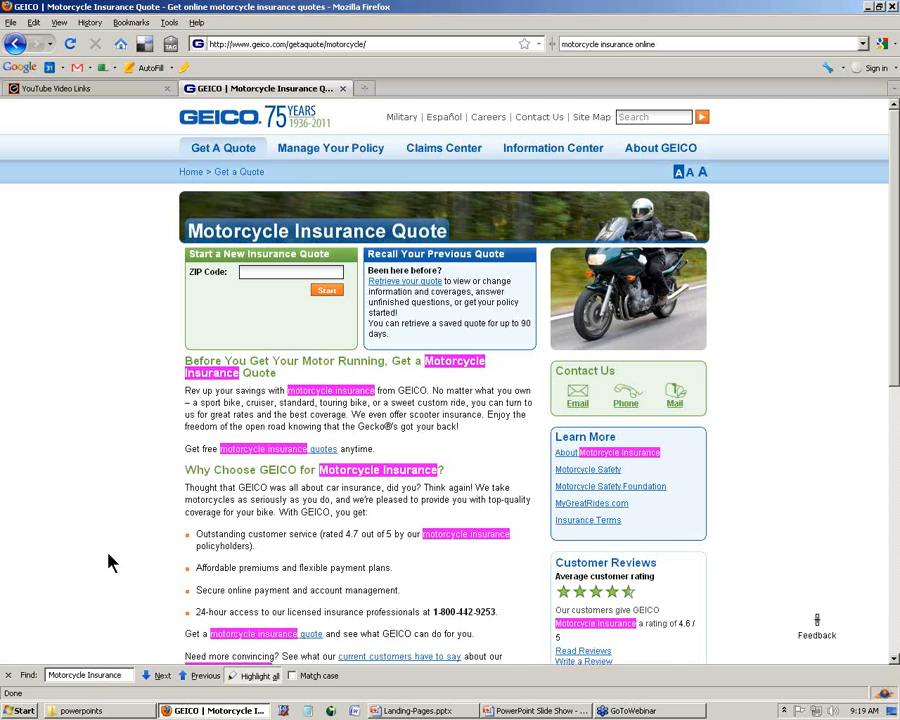
{"action": "scroll", "scroll_direction": "down", "scroll_amount": 3}
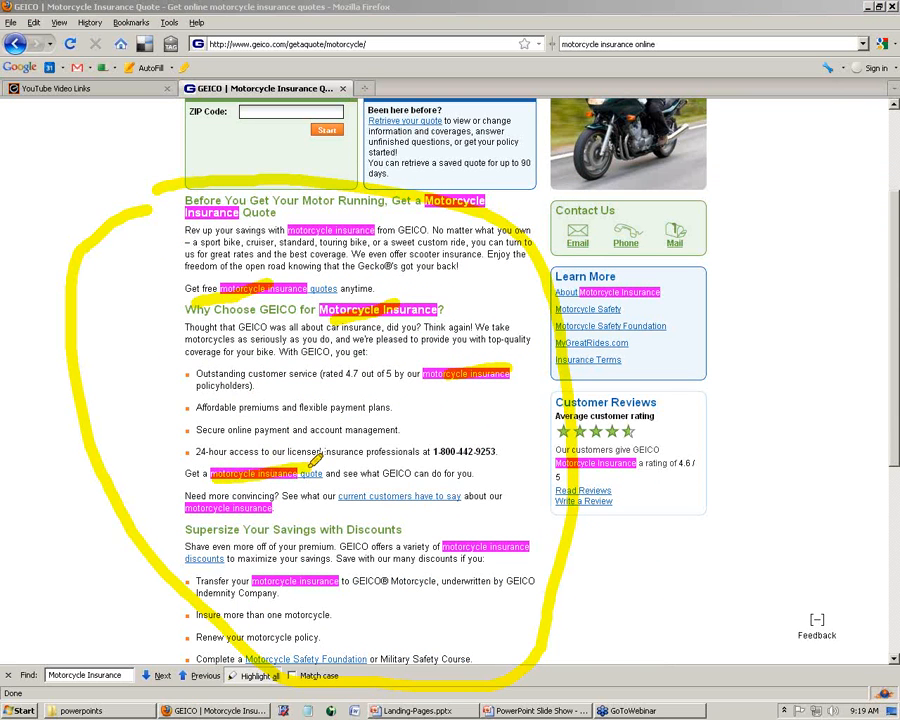
{"action": "left_click", "coordinate": [816, 620]}
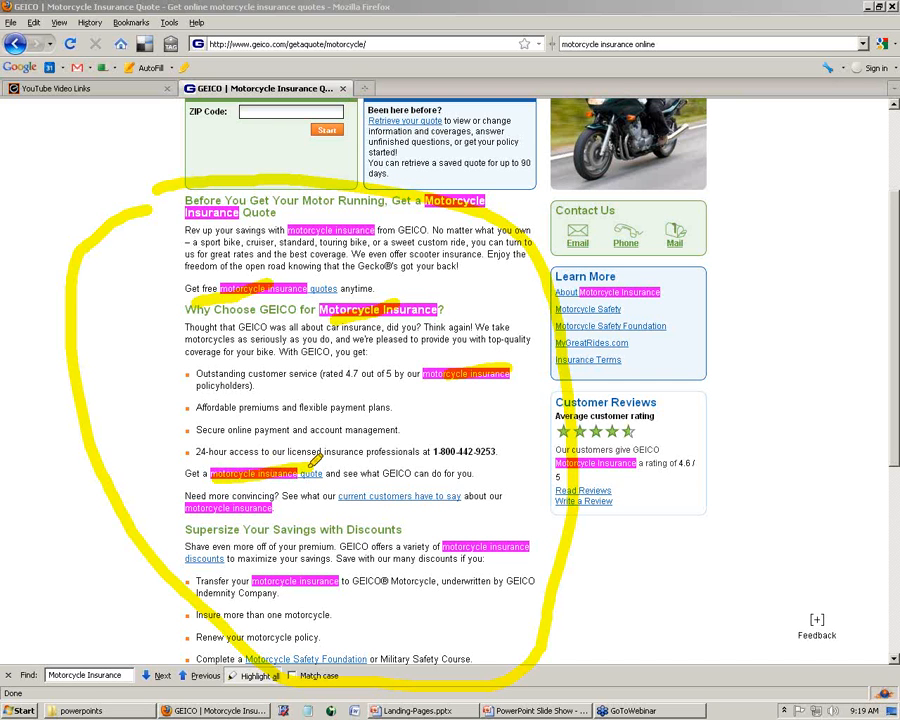
{"action": "mouse_move", "coordinate": [300, 430]}
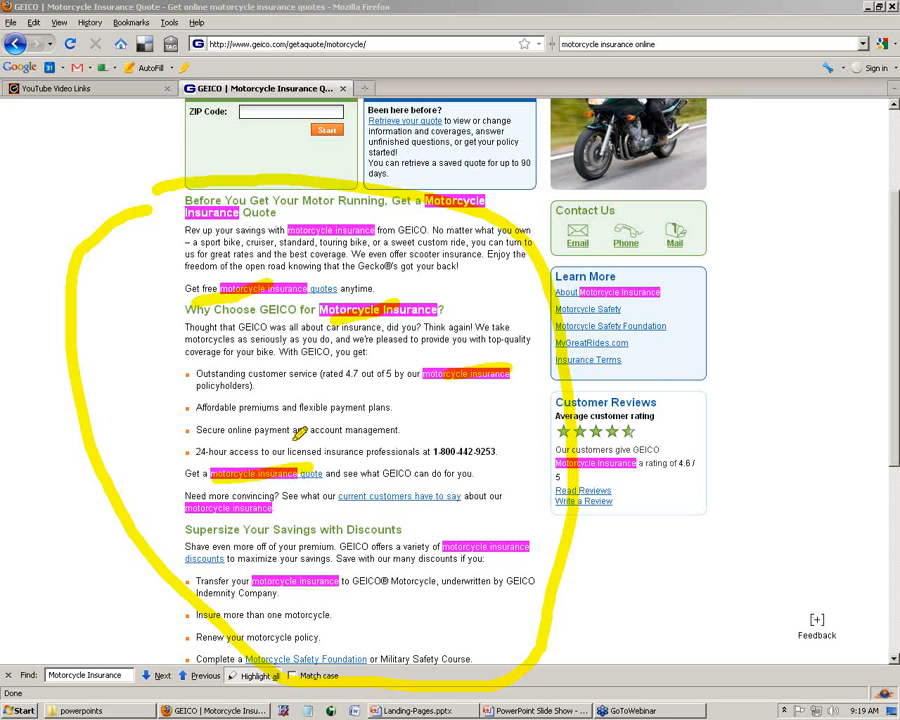
{"action": "mouse_move", "coordinate": [808, 238]}
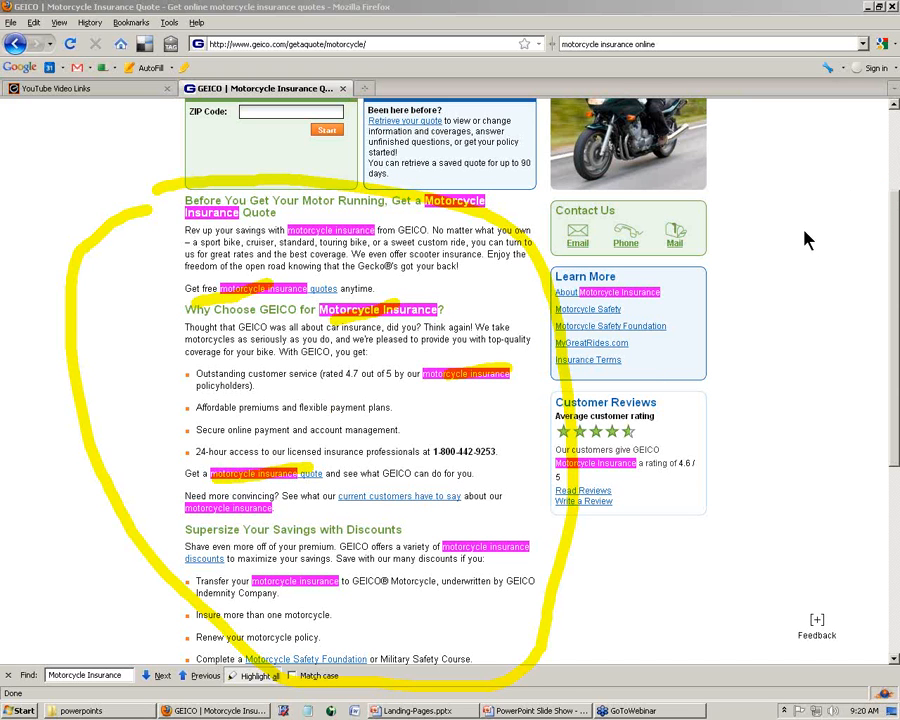
- Leave the GEICO tab and return to the YouTube Video Links session list
{"action": "left_click", "coordinate": [290, 112]}
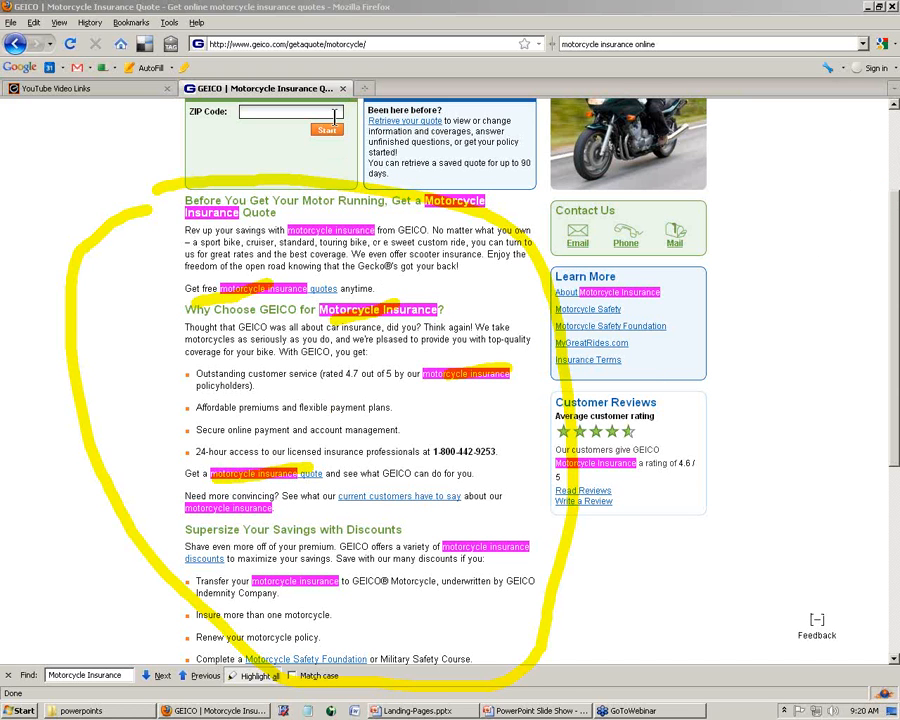
{"action": "left_click", "coordinate": [90, 88]}
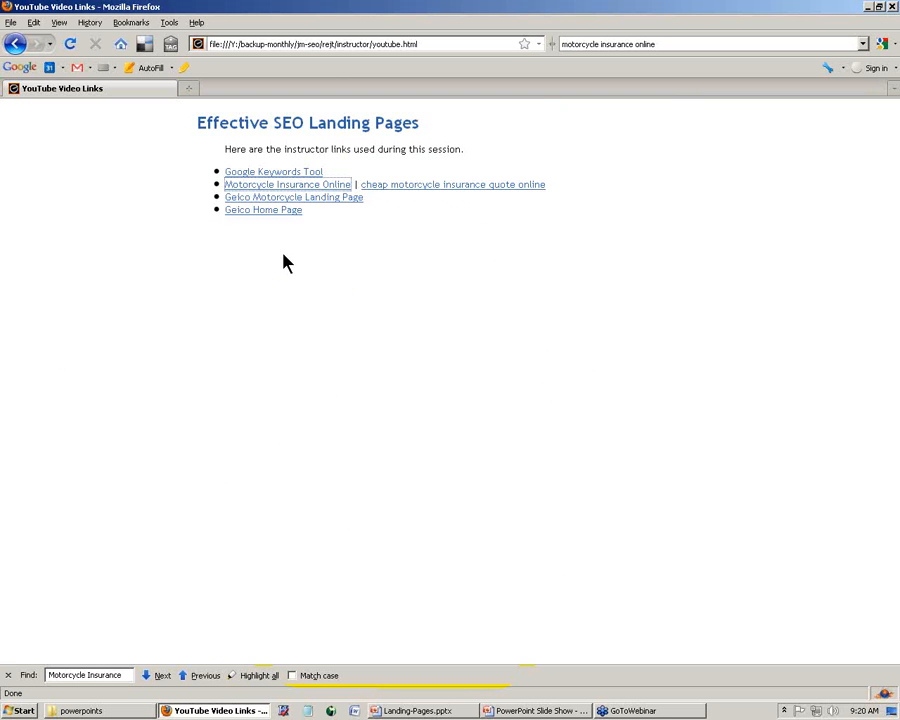
{"action": "mouse_move", "coordinate": [404, 192]}
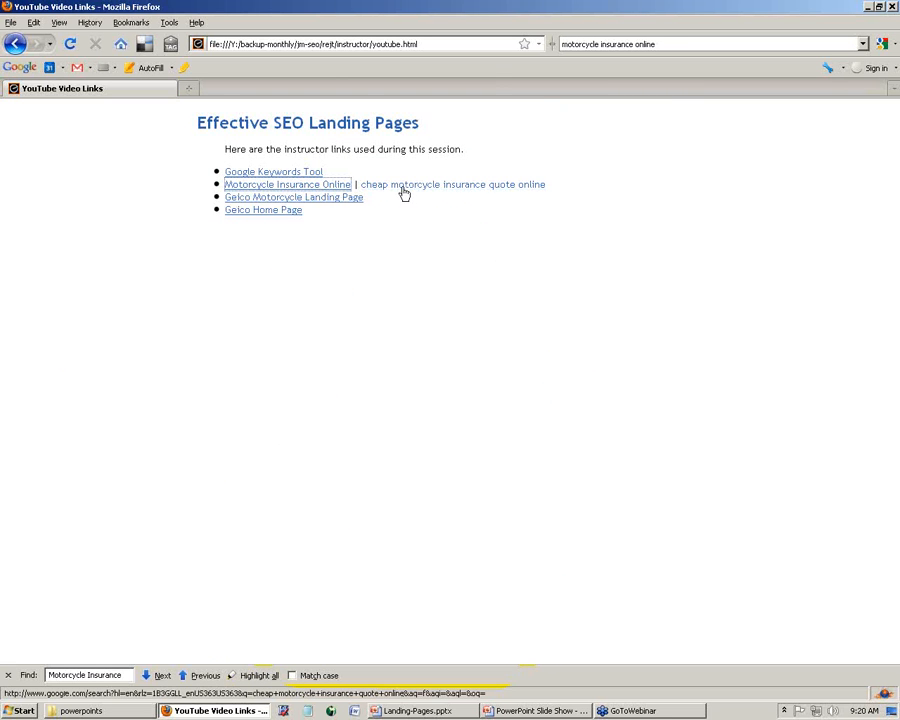
- Run the cheap motorcycle insurance quote online search and follow GEICO through to its home page
{"action": "left_click", "coordinate": [452, 184]}
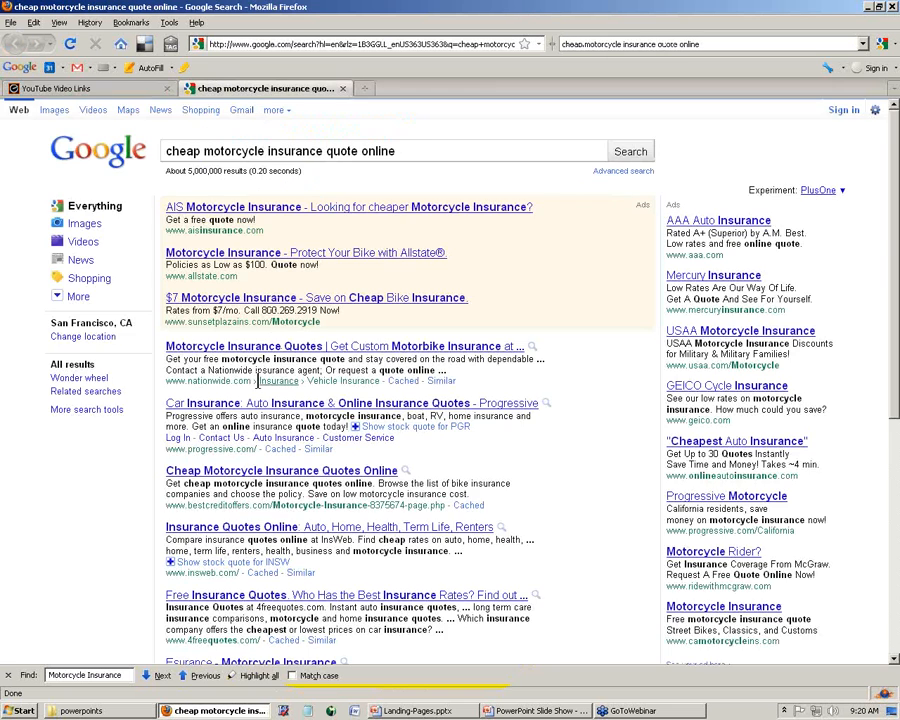
{"action": "scroll", "scroll_direction": "down", "scroll_amount": 3}
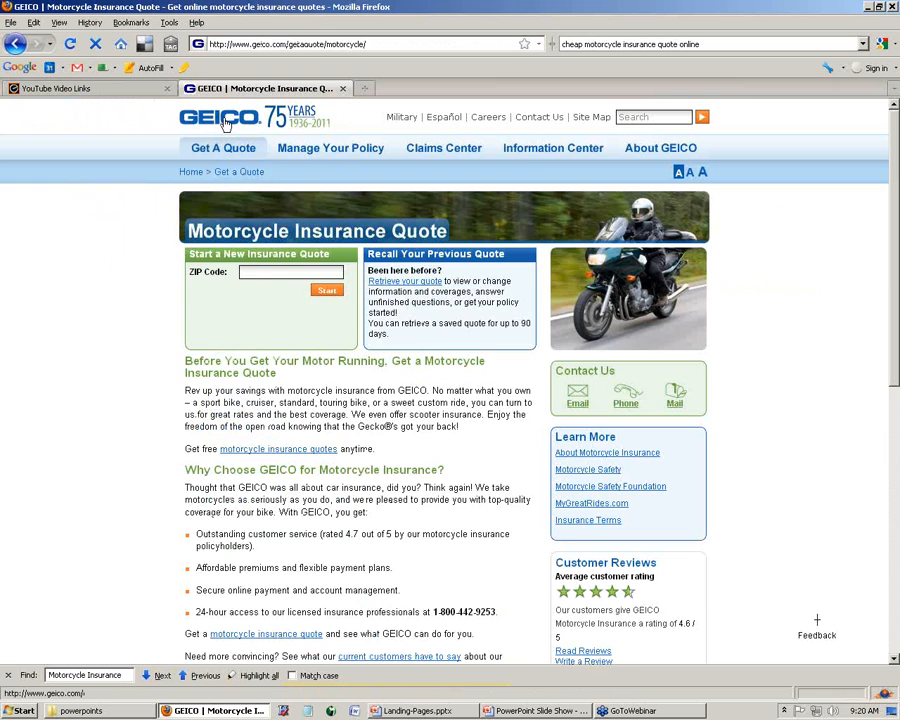
{"action": "left_click", "coordinate": [236, 118]}
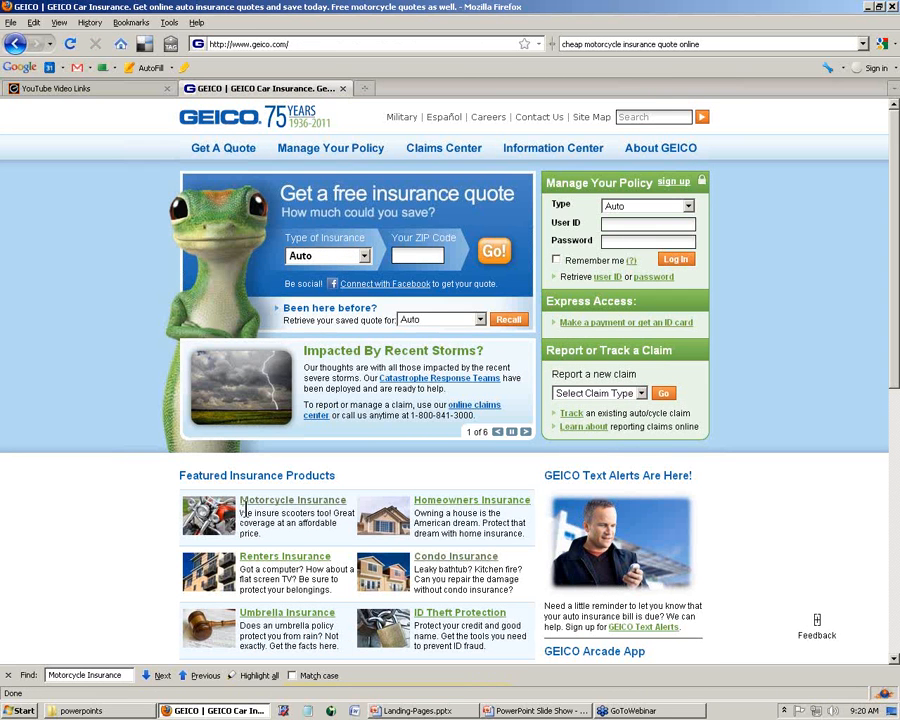
{"action": "double_click", "coordinate": [296, 512]}
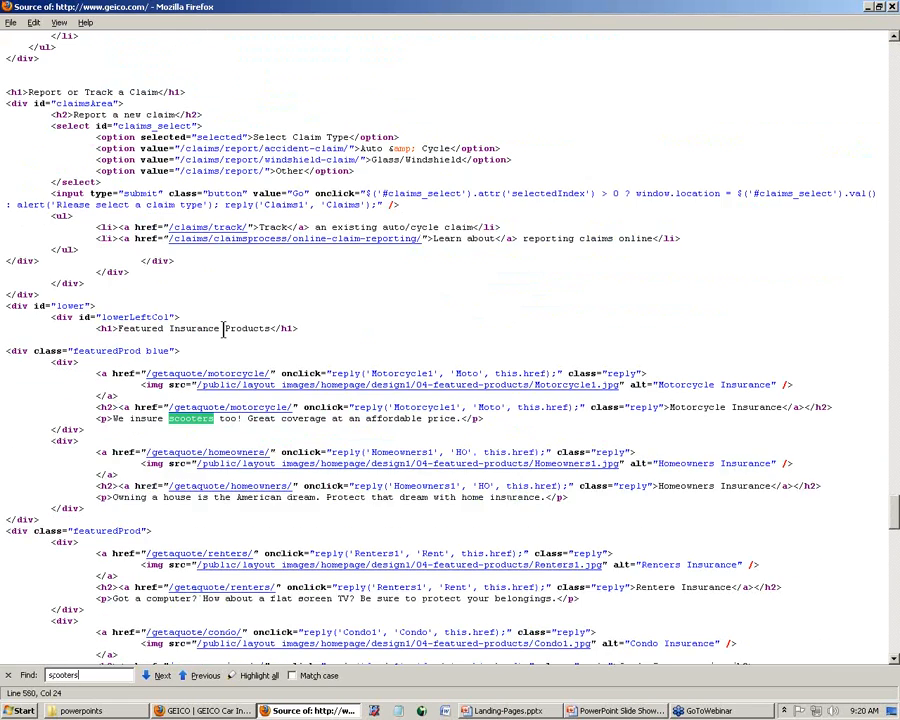
{"action": "scroll", "scroll_direction": "down", "scroll_amount": 3}
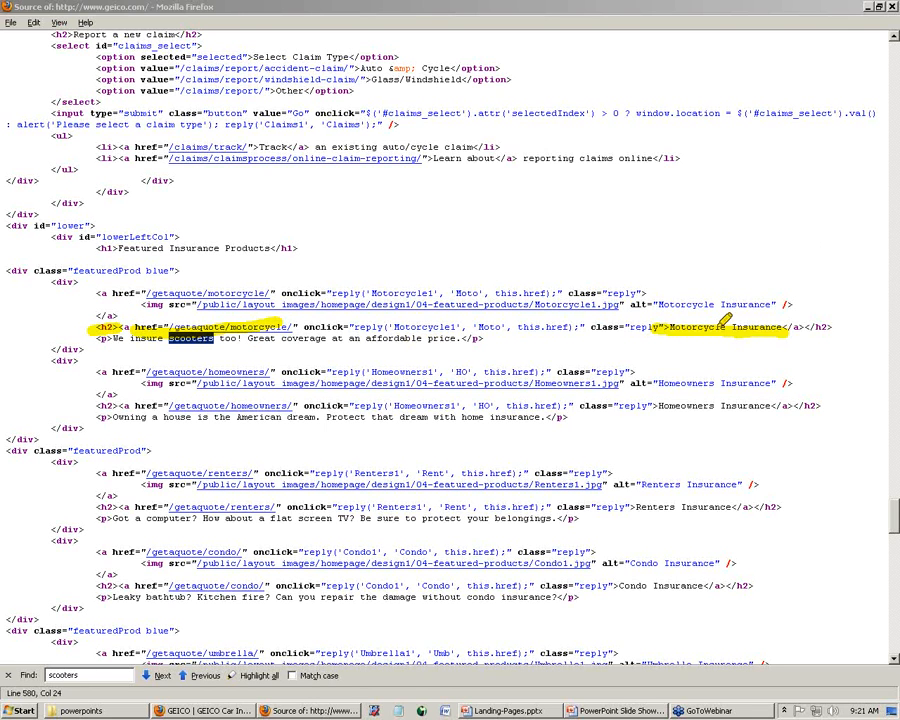
{"action": "mouse_move", "coordinate": [608, 222]}
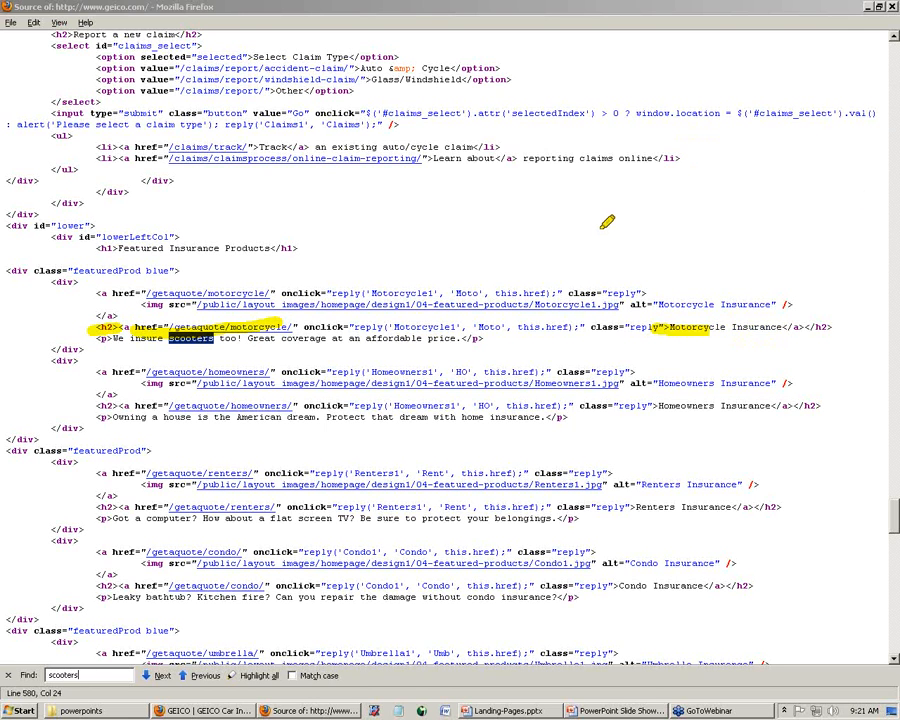
{"action": "mouse_move", "coordinate": [710, 248]}
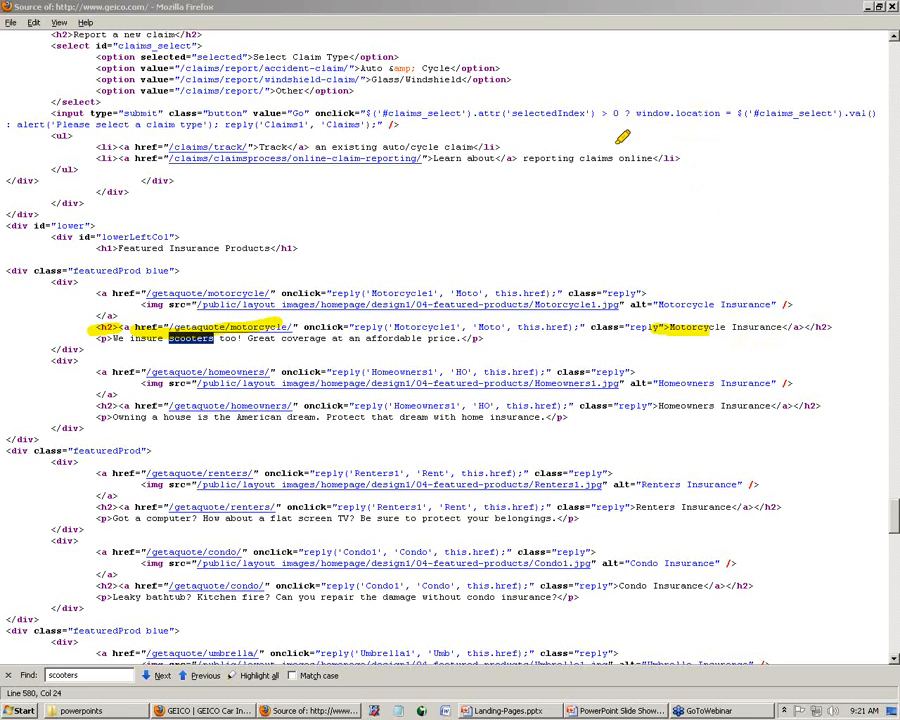
{"action": "mouse_move", "coordinate": [884, 220]}
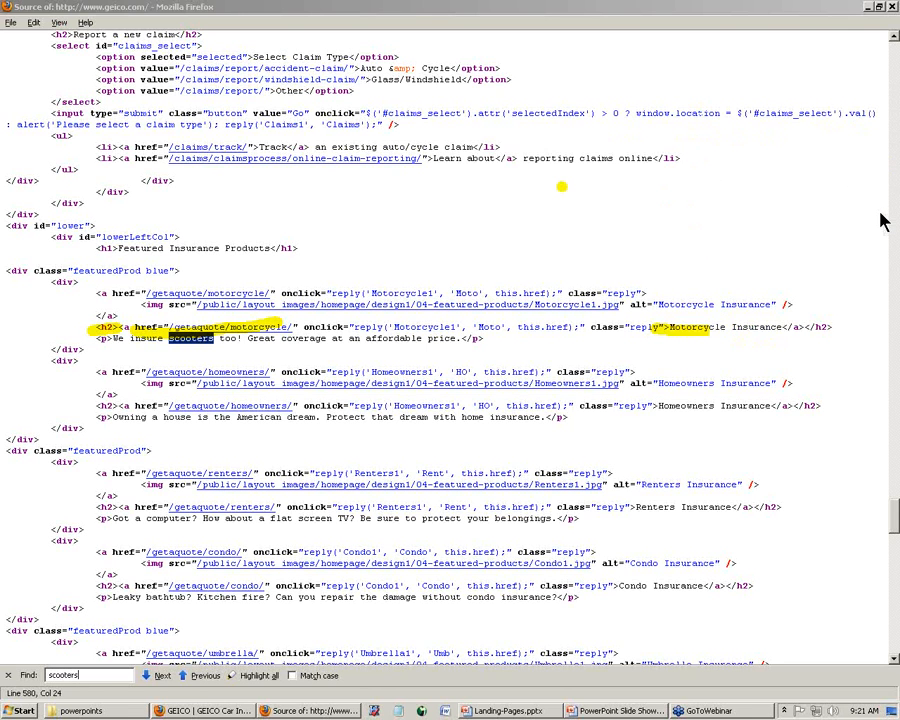
{"action": "mouse_move", "coordinate": [884, 216]}
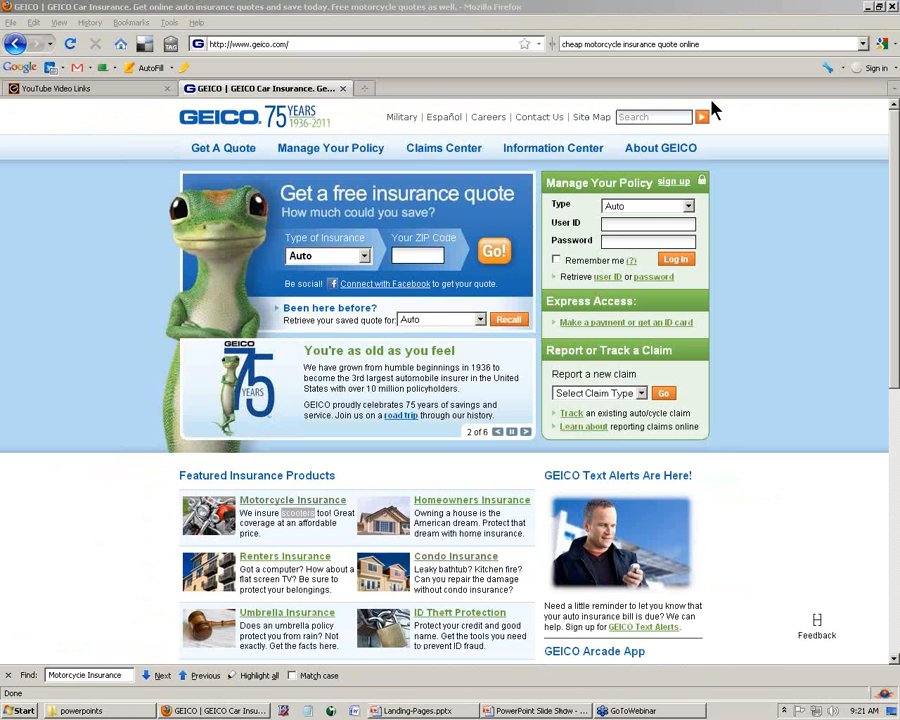
- Return from GEICO's home page to the YouTube Video Links session list
{"action": "left_click", "coordinate": [62, 88]}
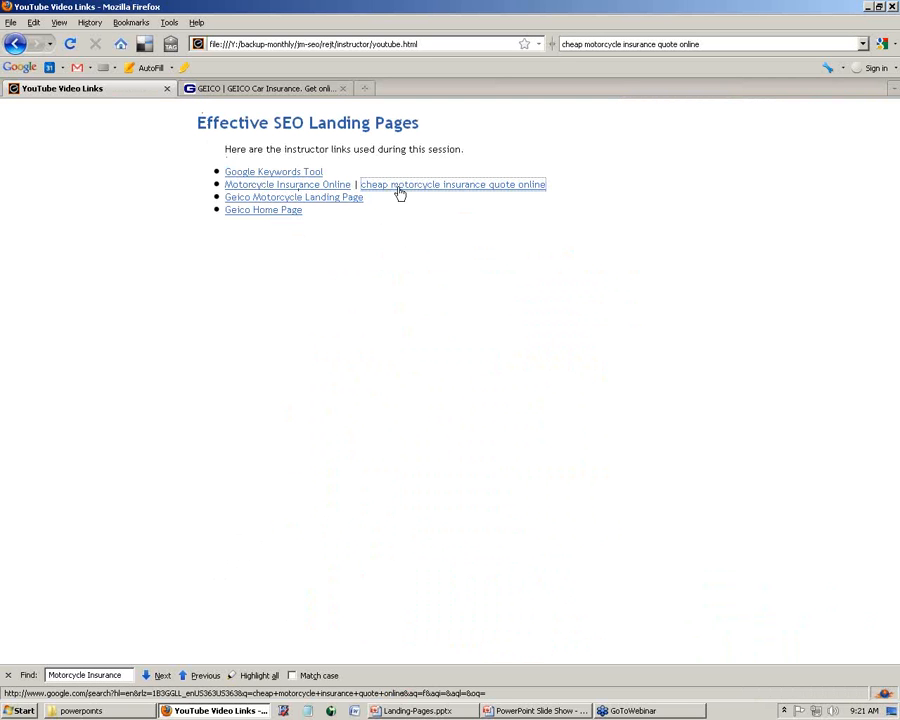
- Review the cheap motorcycle insurance quote online results, then close that extra tab
{"action": "left_click", "coordinate": [452, 184]}
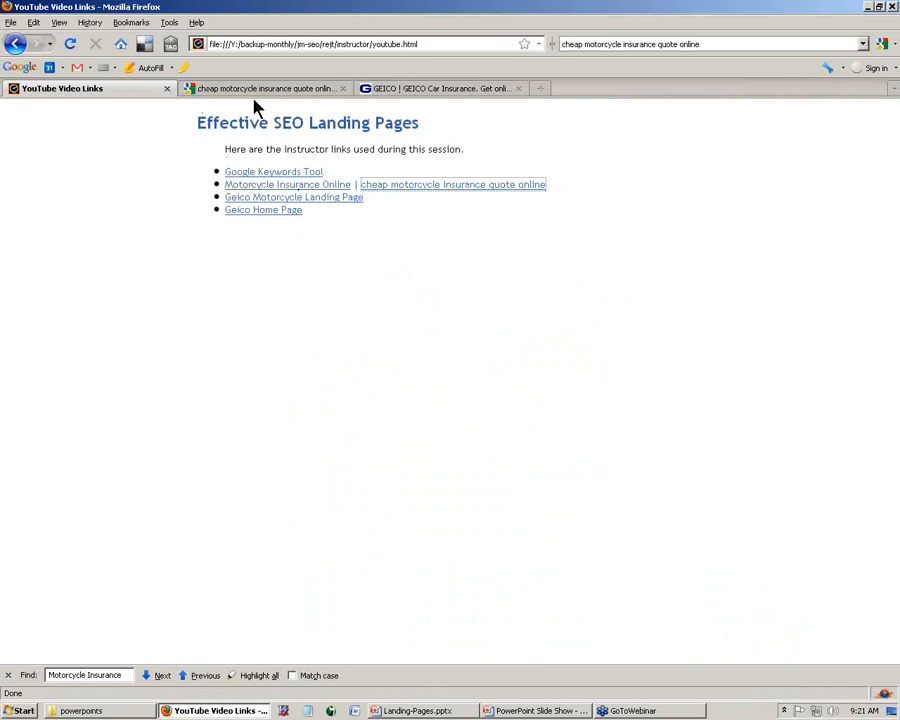
{"action": "left_click", "coordinate": [264, 88]}
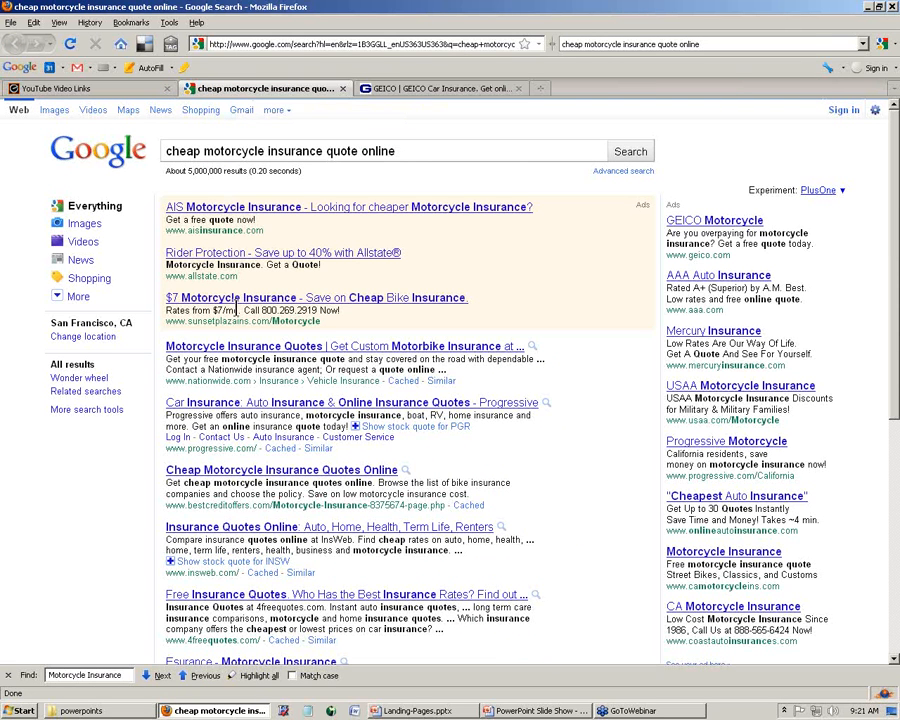
{"action": "scroll", "scroll_direction": "down", "scroll_amount": 3}
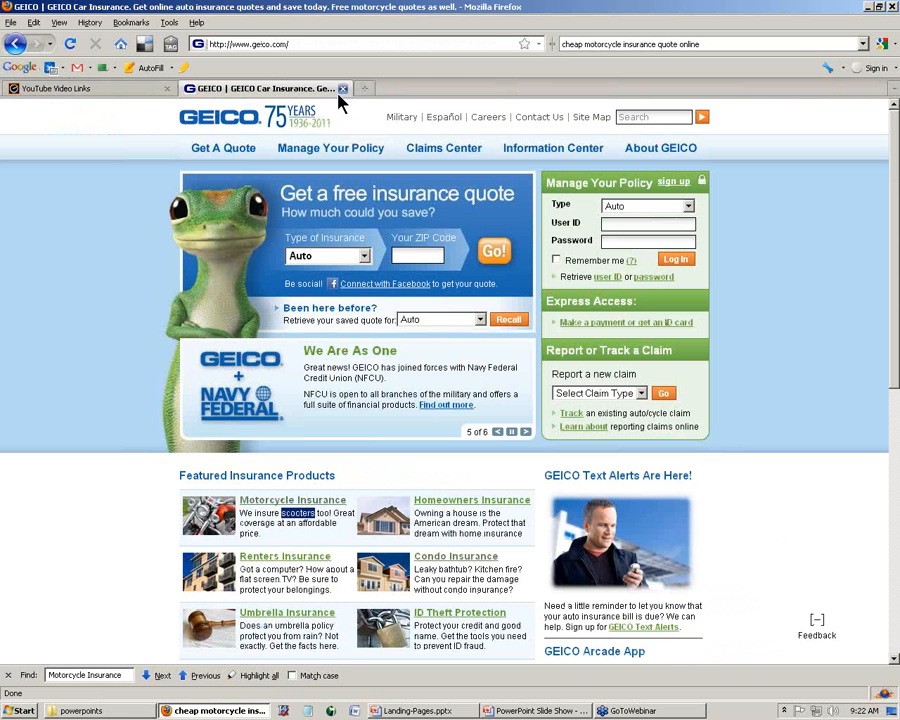
{"action": "left_click", "coordinate": [84, 88]}
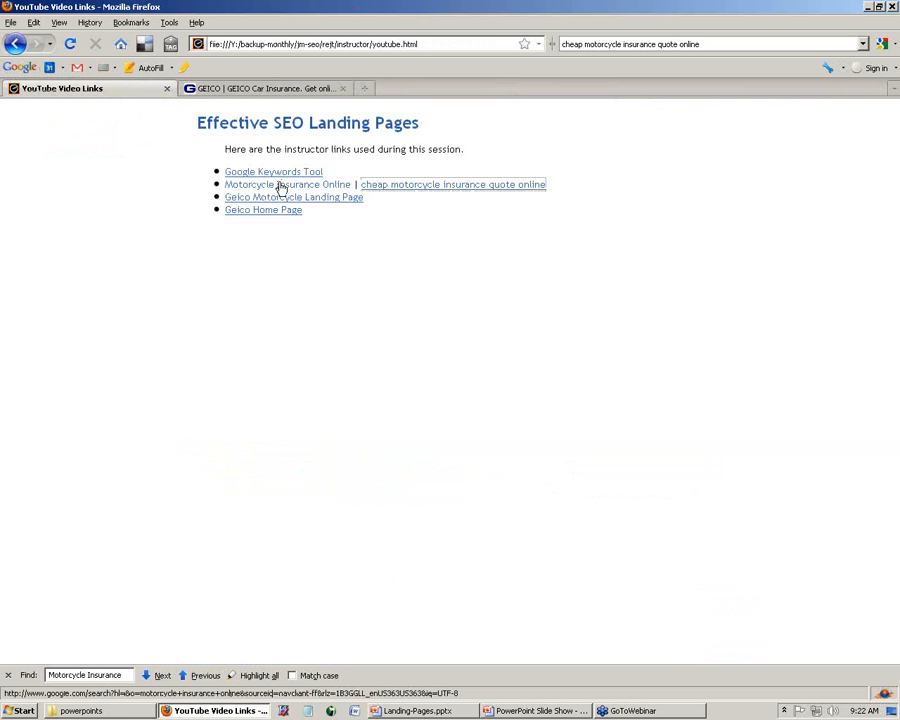
- Search motorcycle insurance online and open Esurance's motorcycle insurance result
{"action": "left_click", "coordinate": [288, 184]}
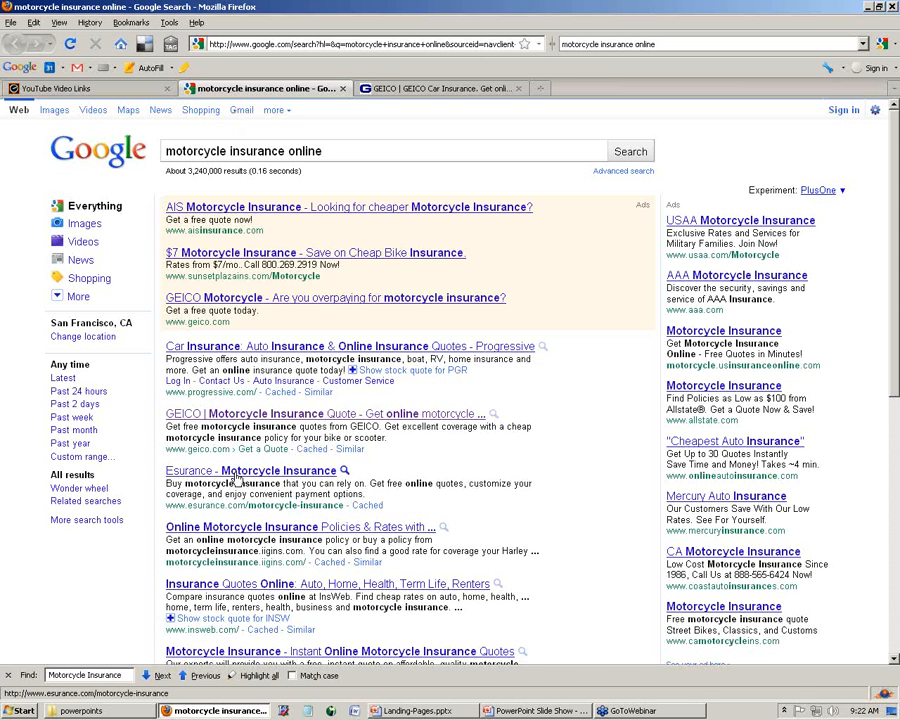
{"action": "left_click", "coordinate": [252, 470]}
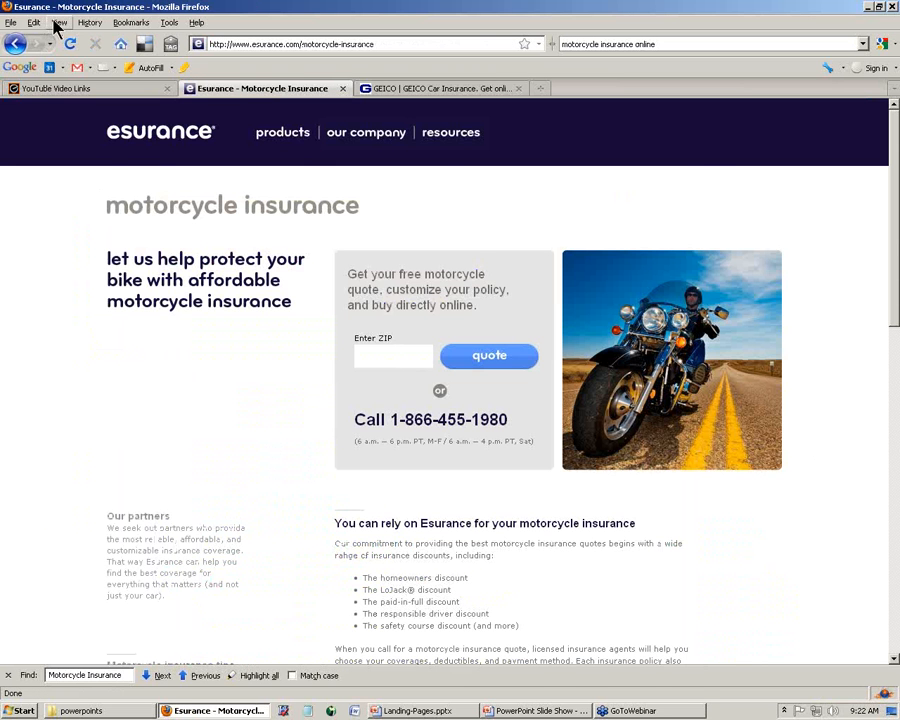